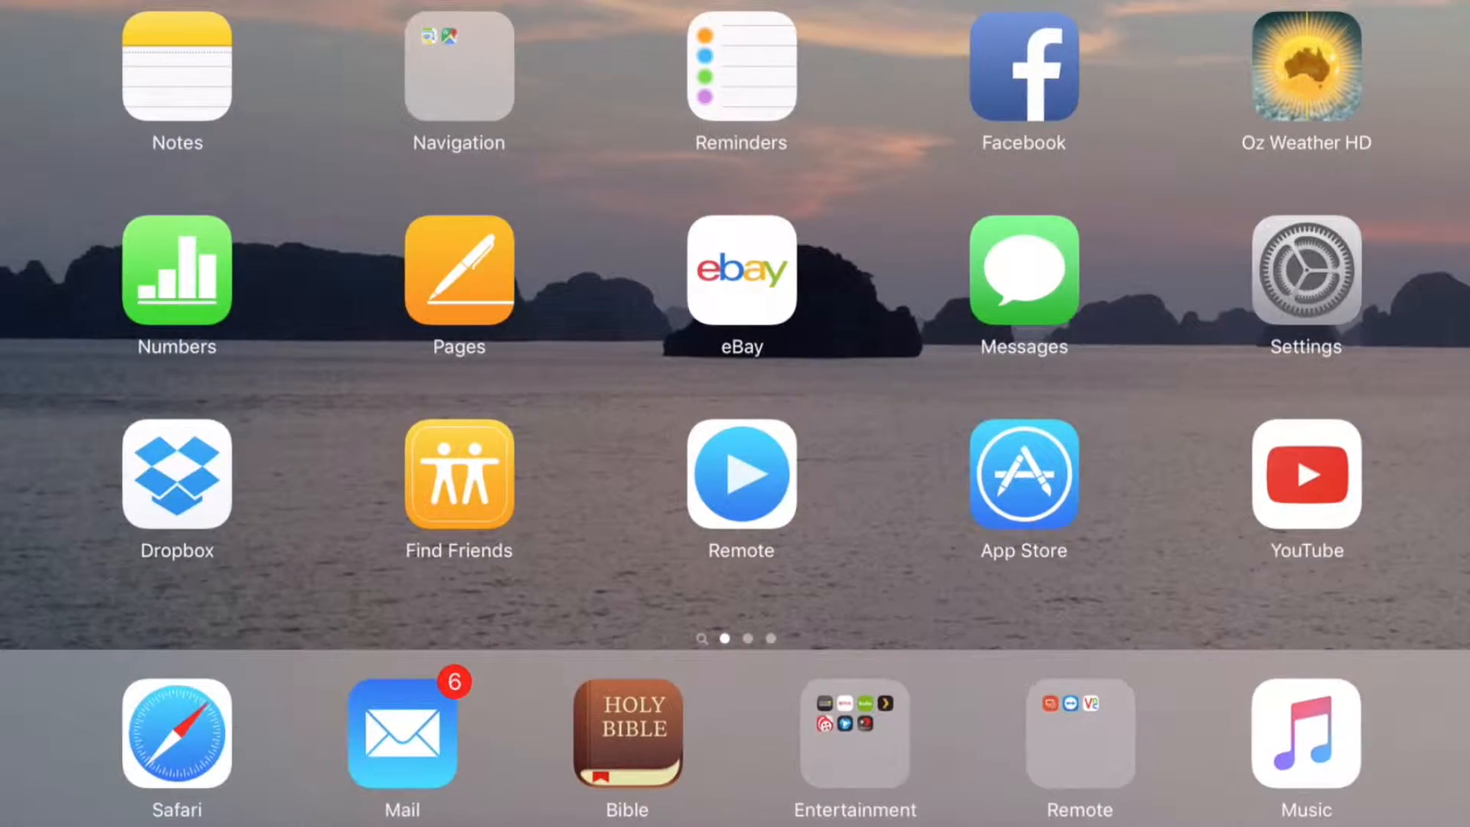
Step: Open Settings and scroll the General pane down to the Reset option
click(1303, 270)
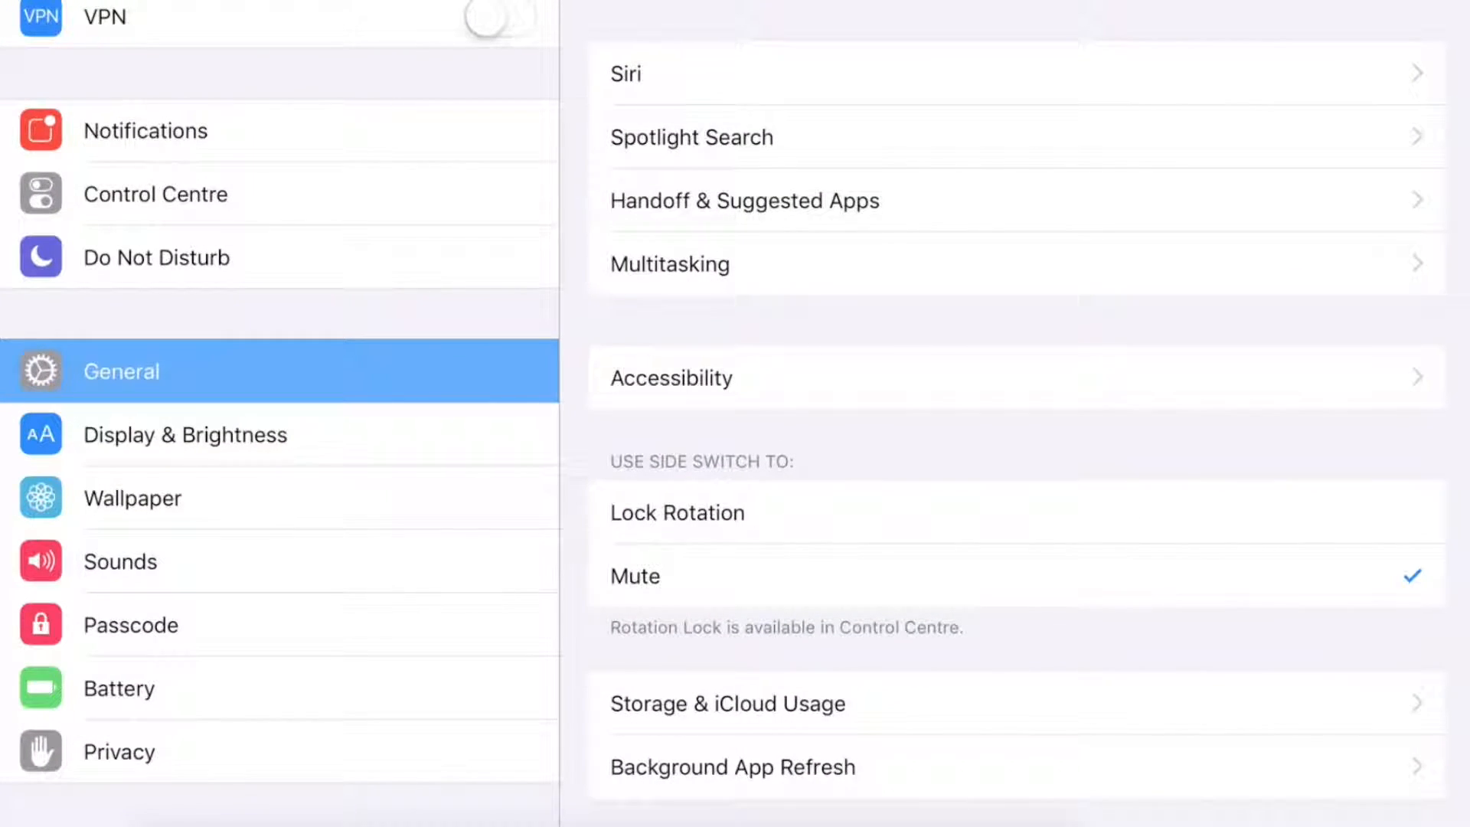
scroll(down, 3)
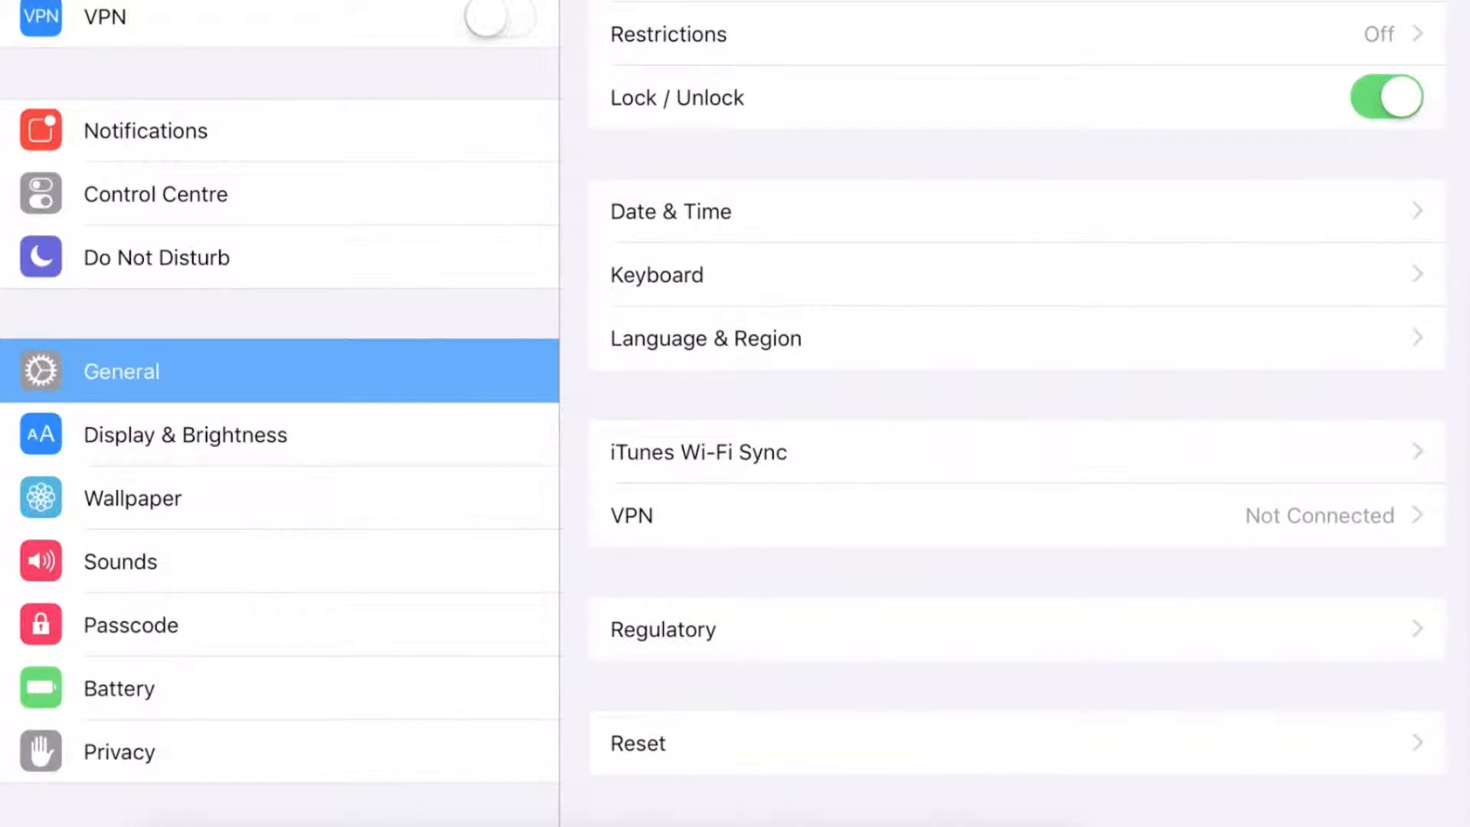
Step: Open Reset and choose Erase All Content and Settings to show the Erase iPad prompt
click(638, 743)
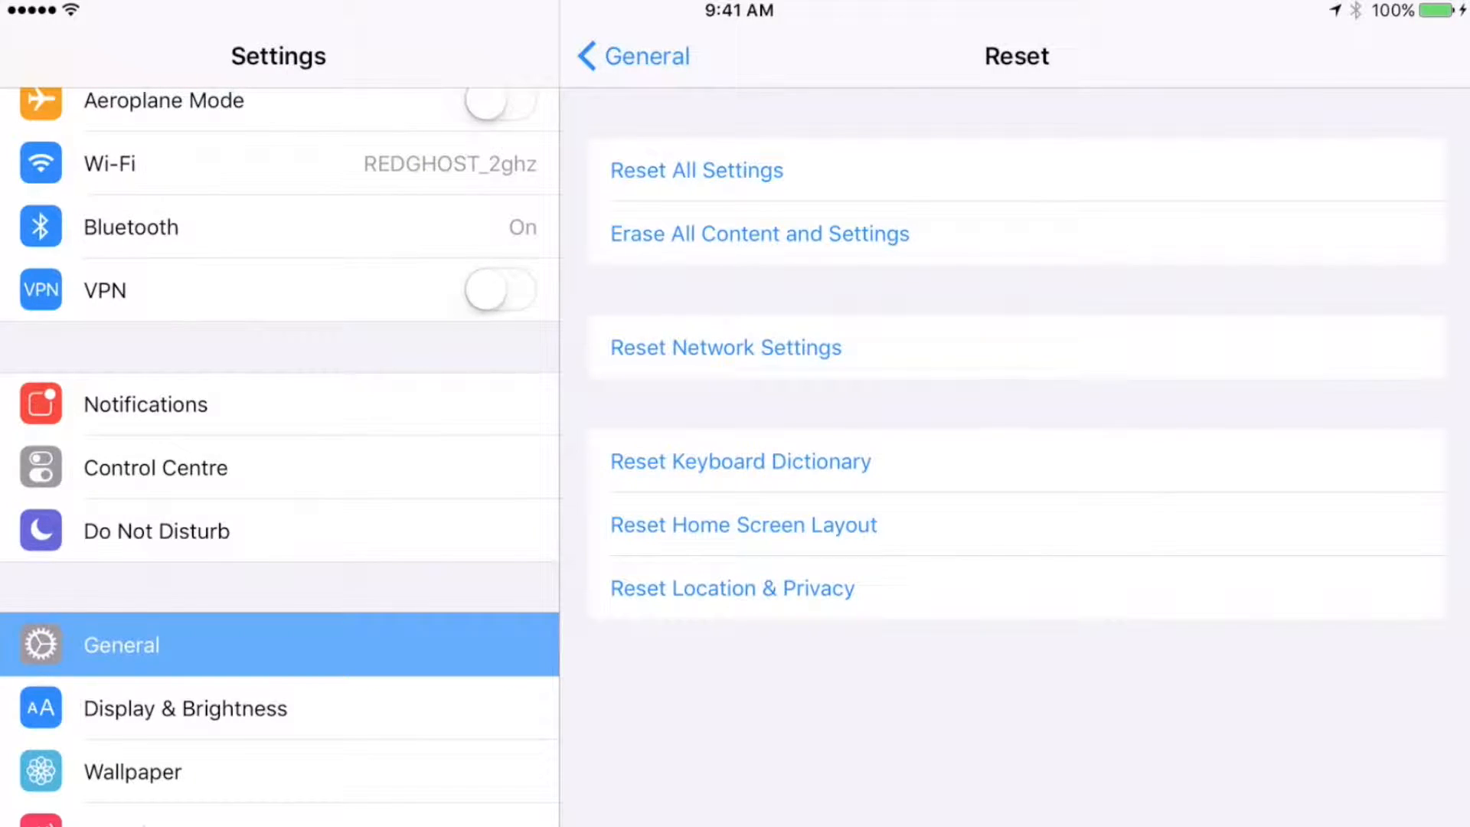
click(759, 233)
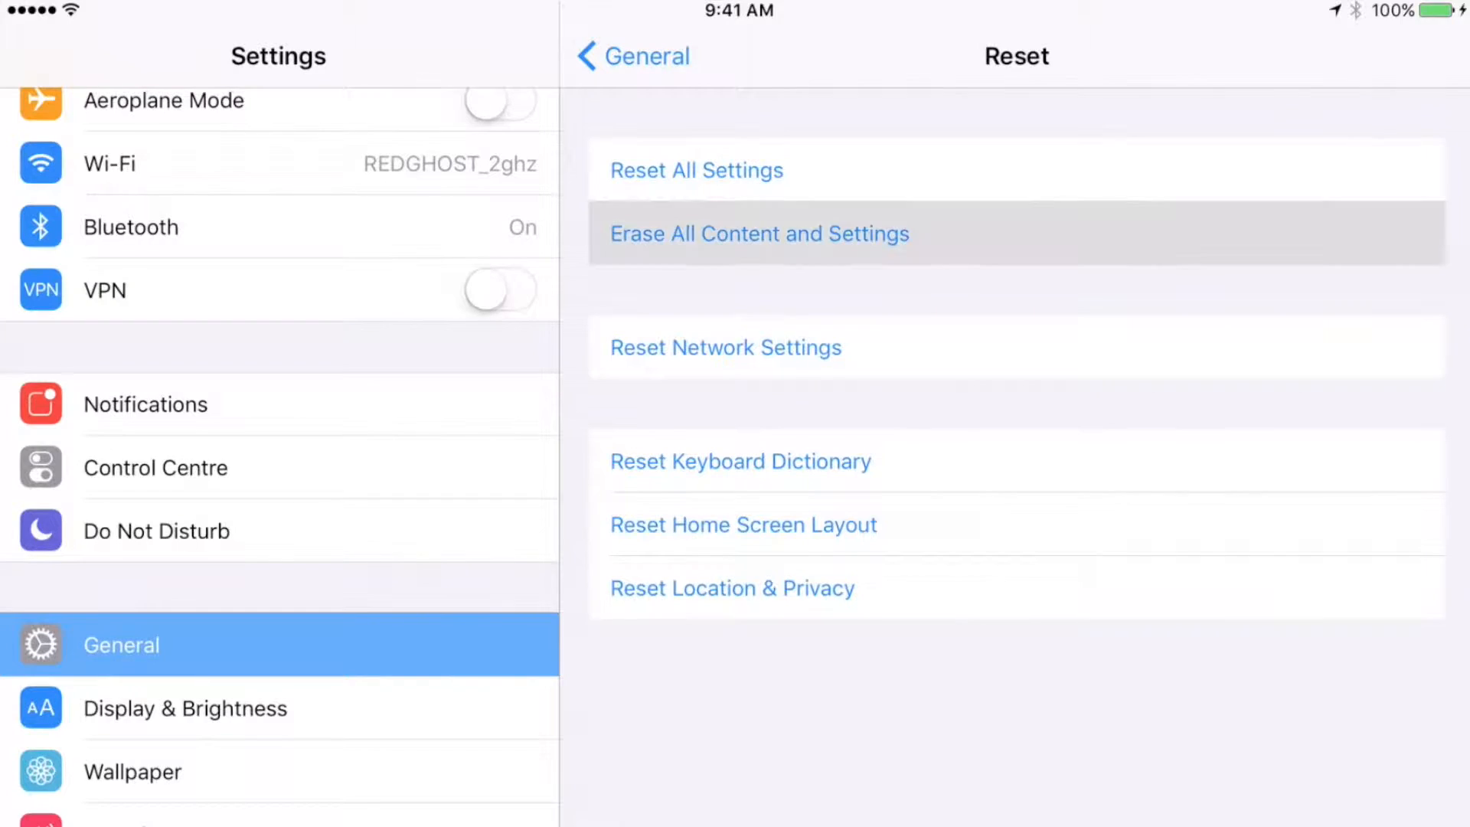
click(759, 234)
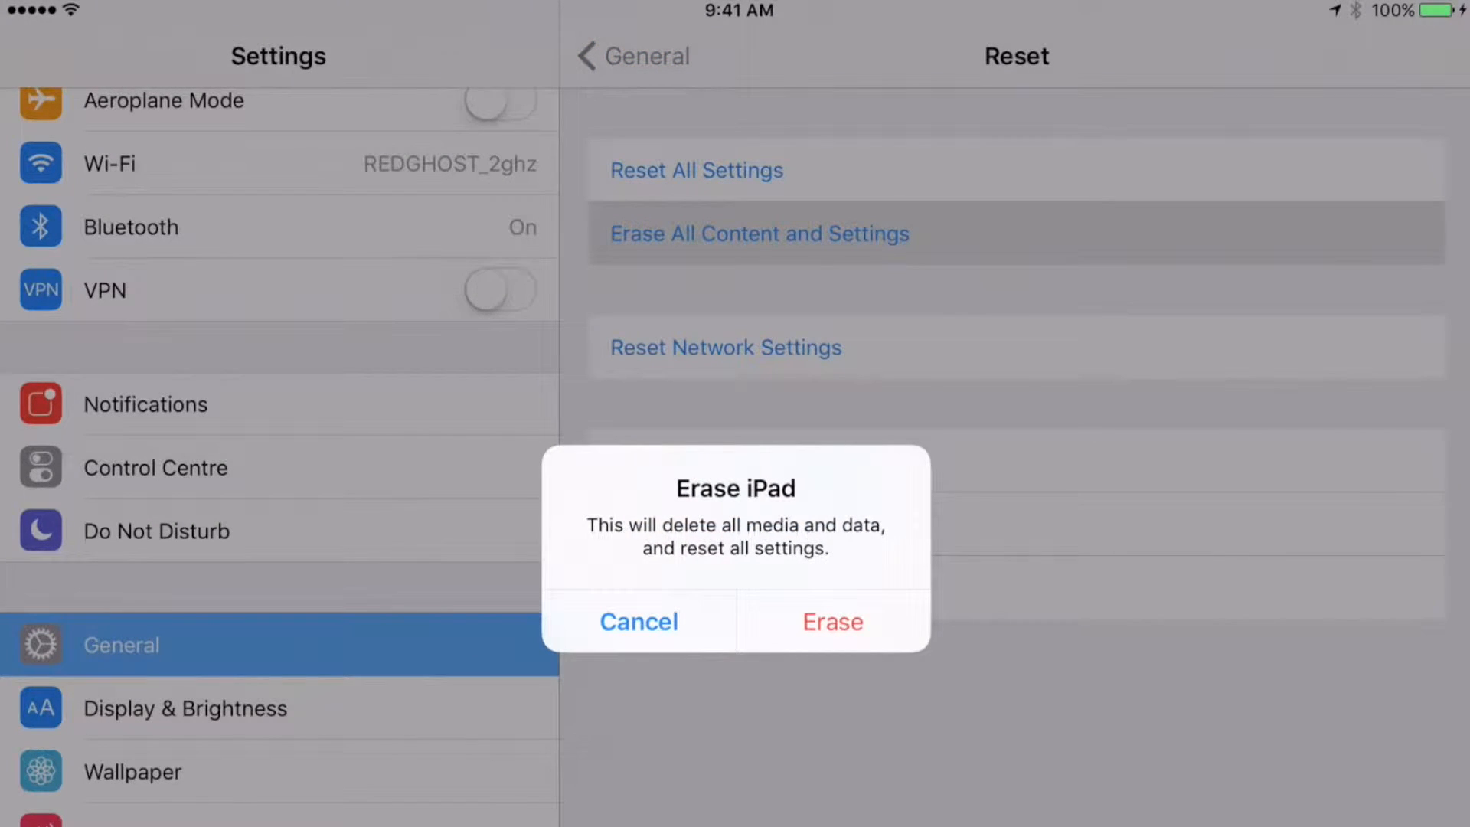